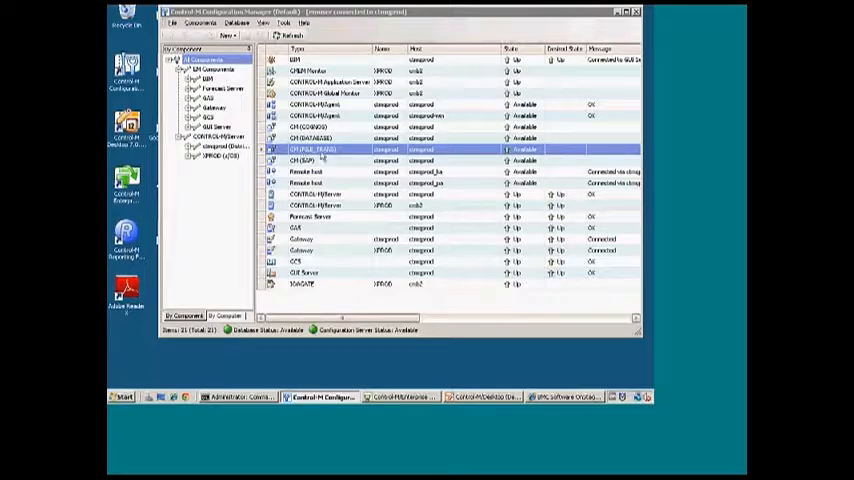
- Begin a new file transfer account via Account Management, name it and add one allowed user
right_click(310, 148)
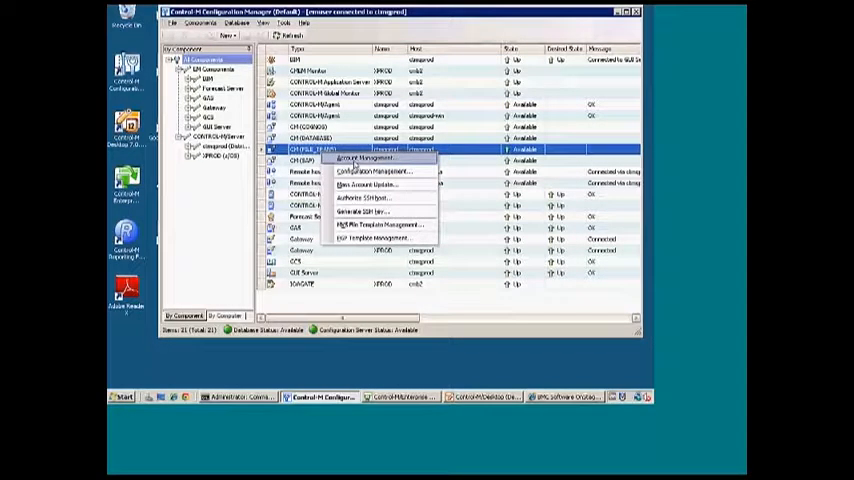
left_click(364, 160)
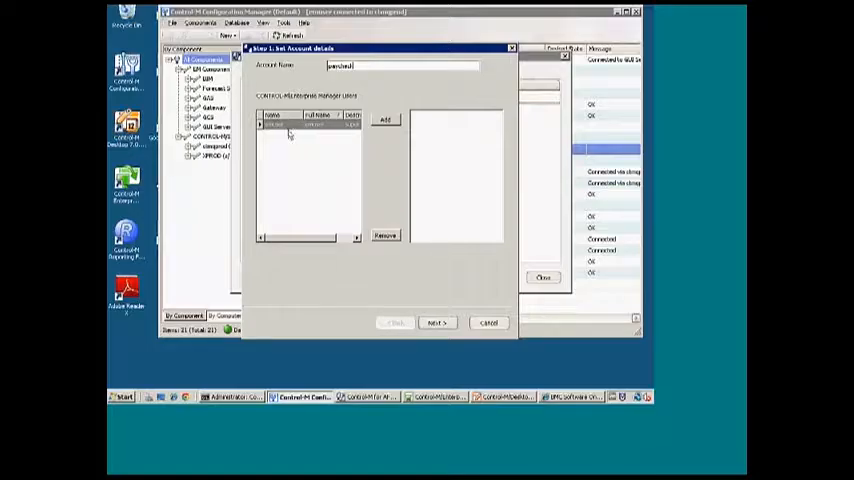
mouse_move(288, 144)
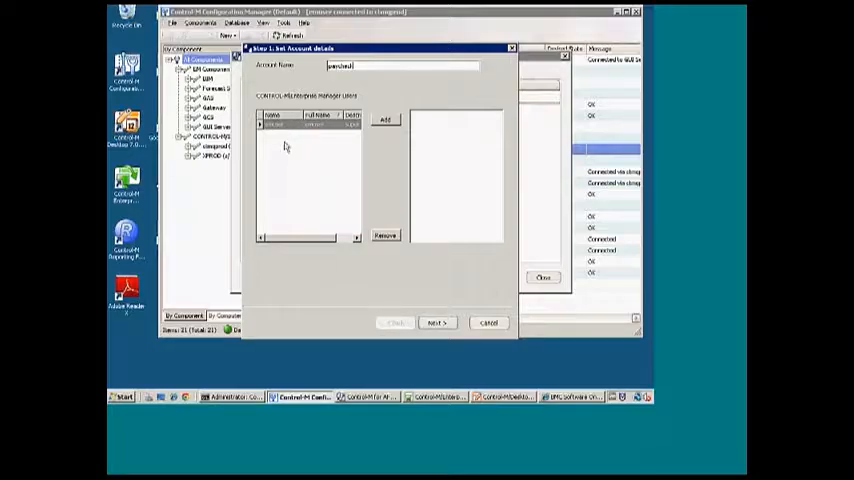
left_click(290, 124)
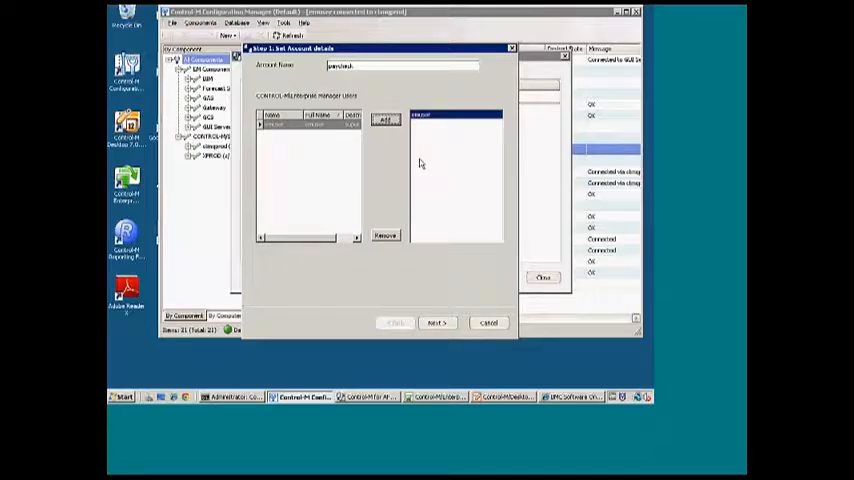
mouse_move(454, 204)
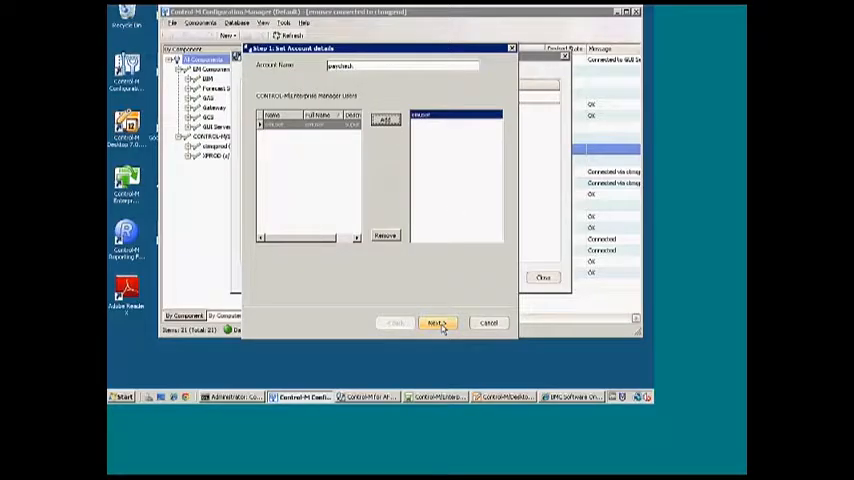
- Enter Host 1 as 'psyche' with its OS type, user name and password, then advance to Host 2
left_click(436, 324)
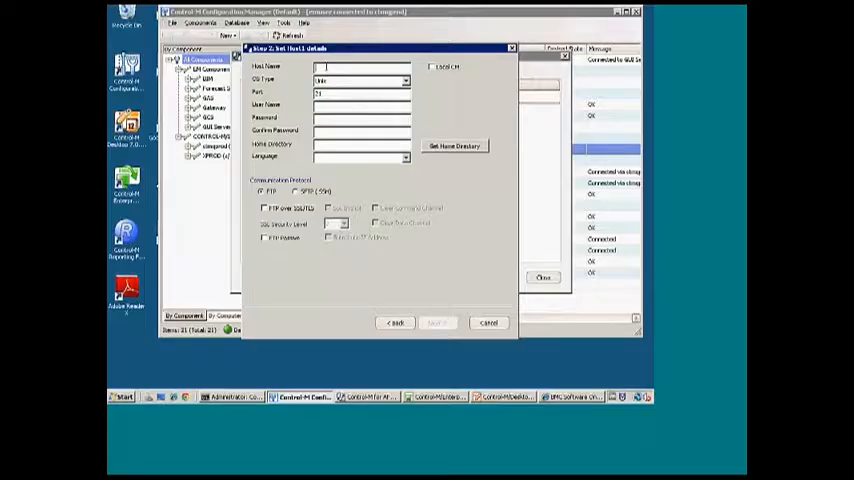
type("psyche")
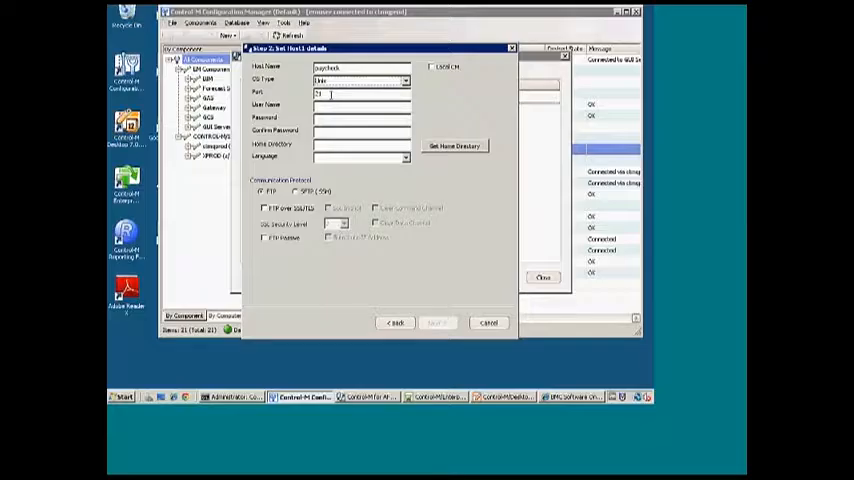
left_click(360, 104)
type("batch")
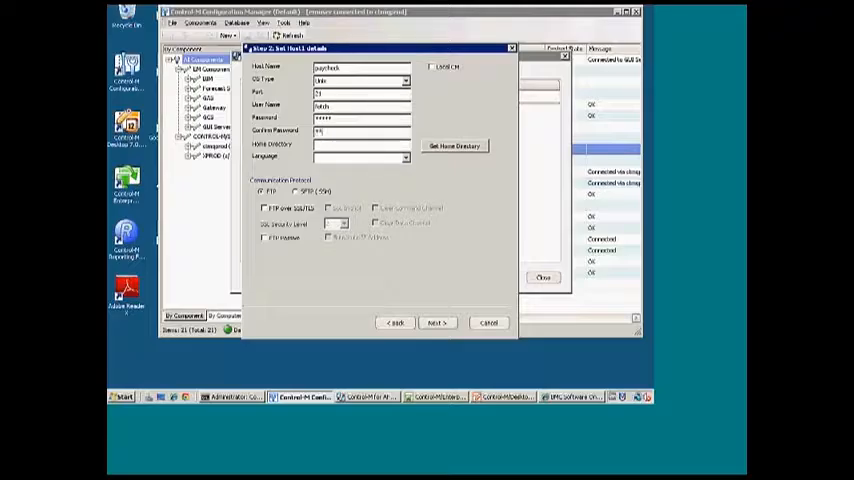
type("*")
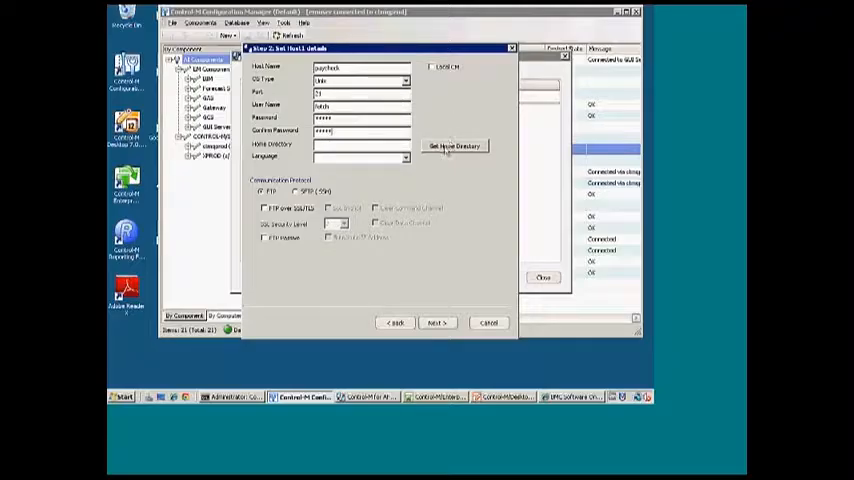
left_click(454, 146)
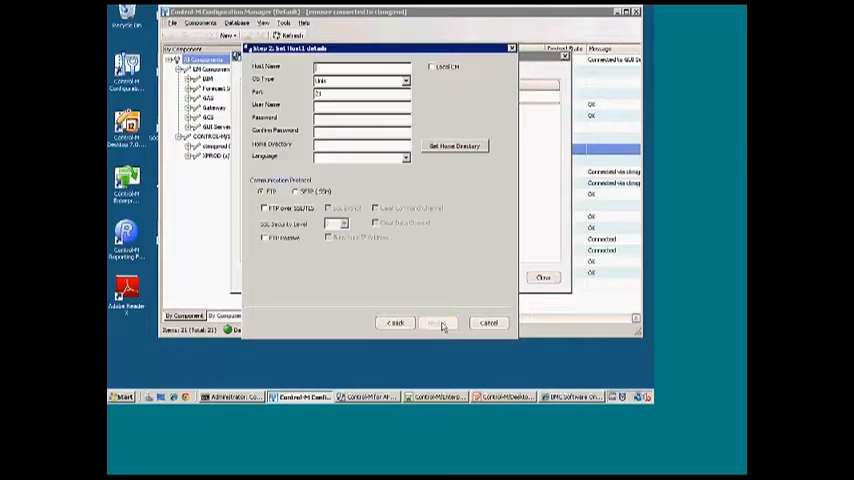
- Mark Host 2 as Local and fill its user, password and home directory
left_click(436, 322)
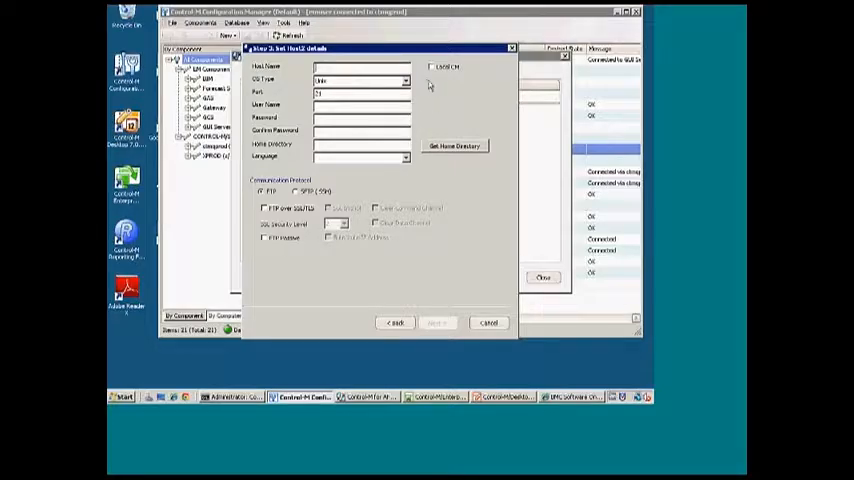
left_click(432, 68)
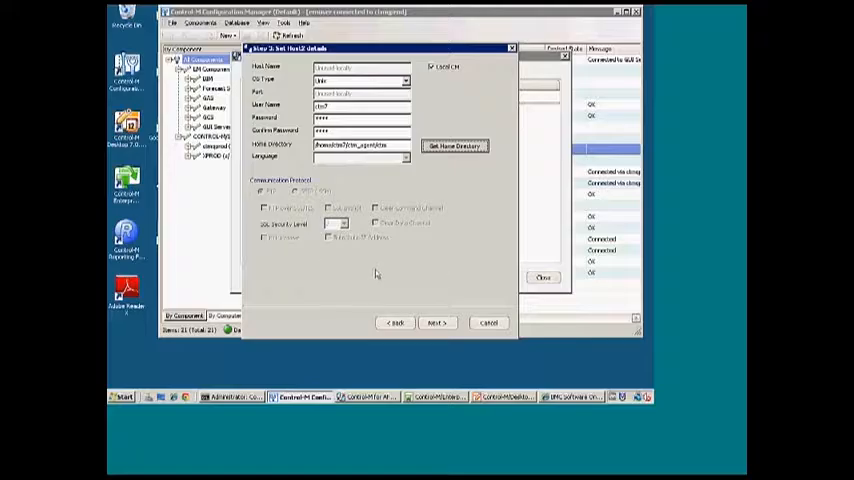
mouse_move(404, 292)
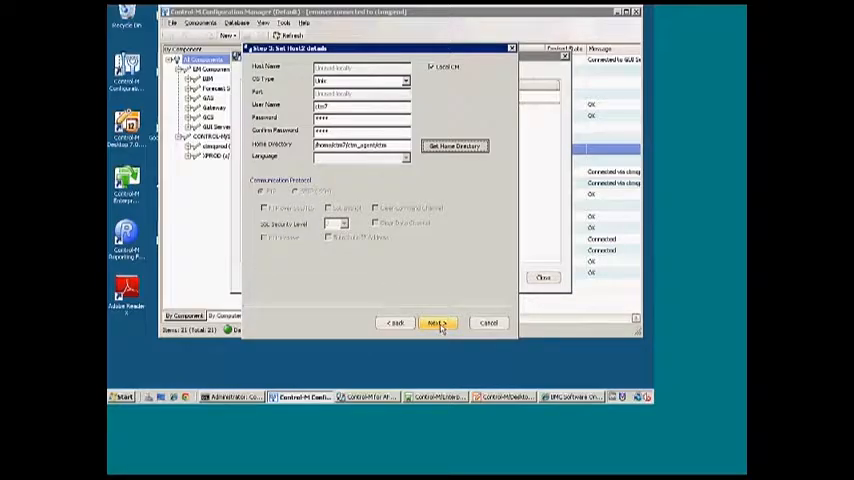
- Advance the wizard to the Additional parameters page
left_click(436, 322)
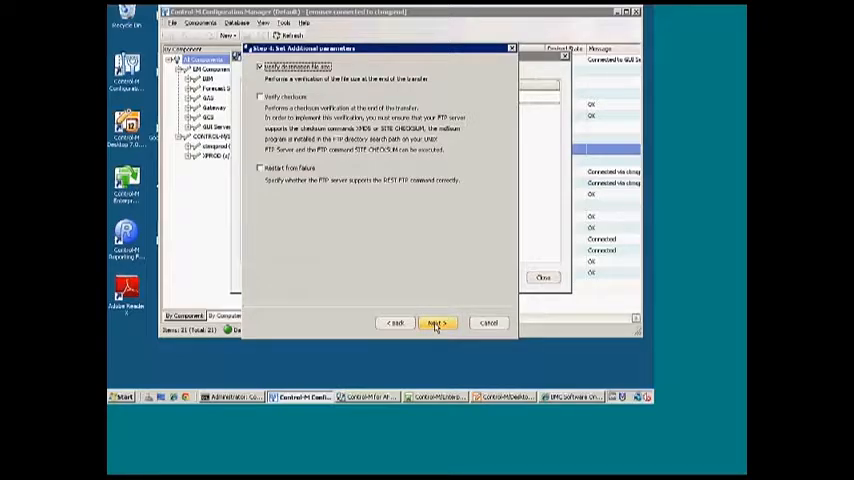
- Review the summary, finish the account creation and acknowledge the 'account added' message
left_click(436, 322)
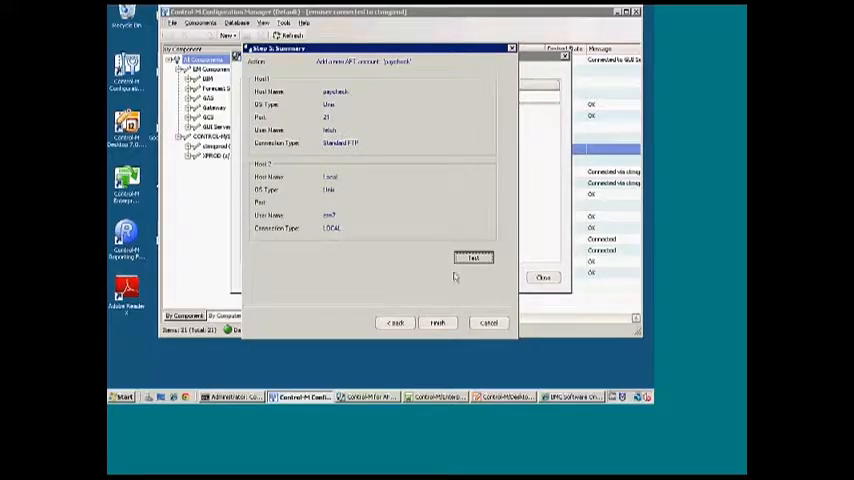
left_click(472, 258)
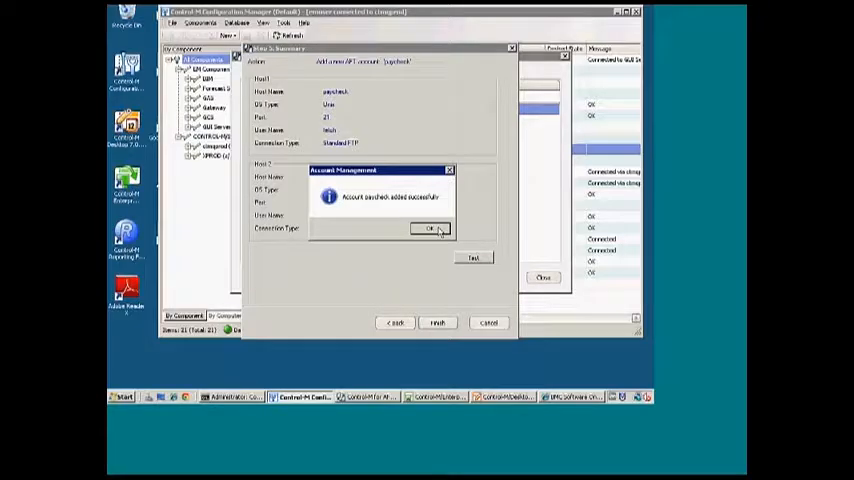
left_click(430, 228)
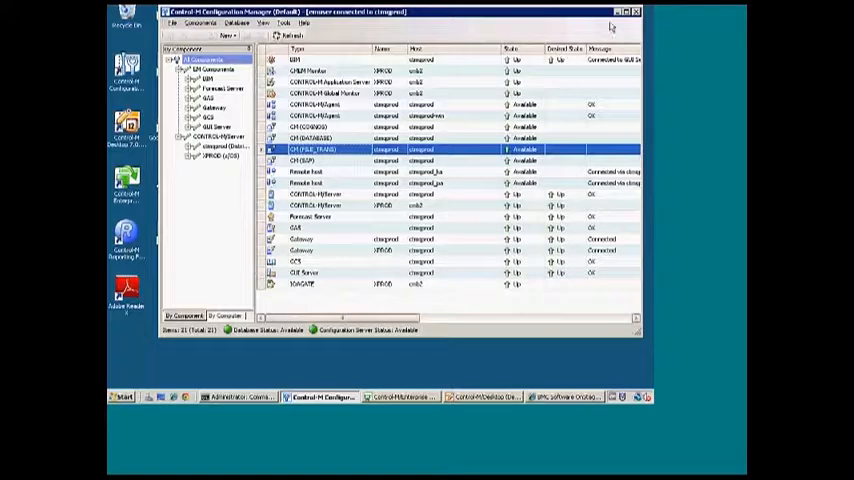
- In the job's Execution settings pick the Node ID, then return to its File Transfer settings
left_click(636, 12)
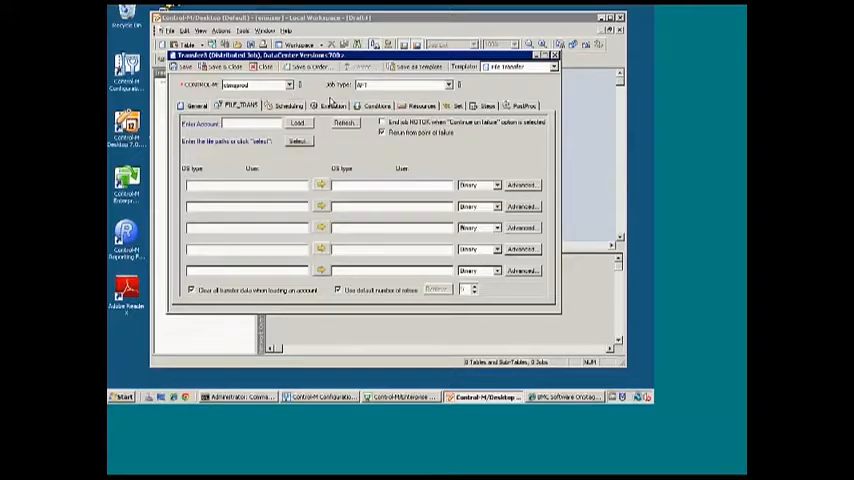
left_click(332, 106)
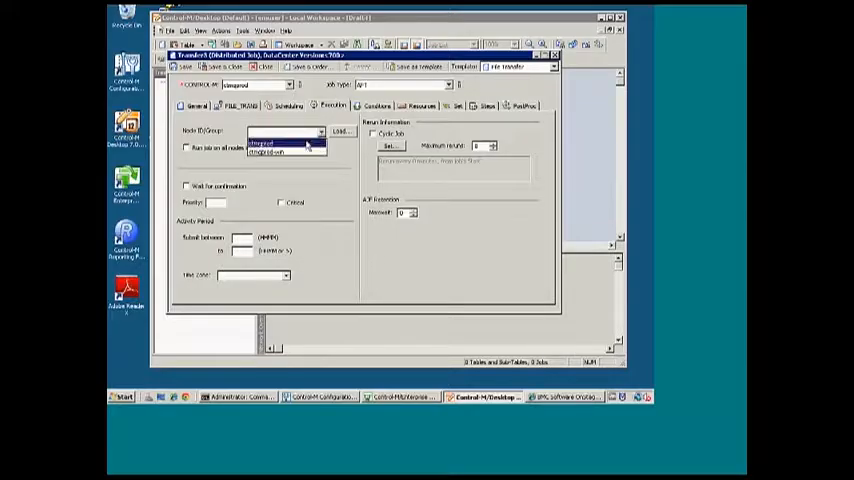
left_click(280, 140)
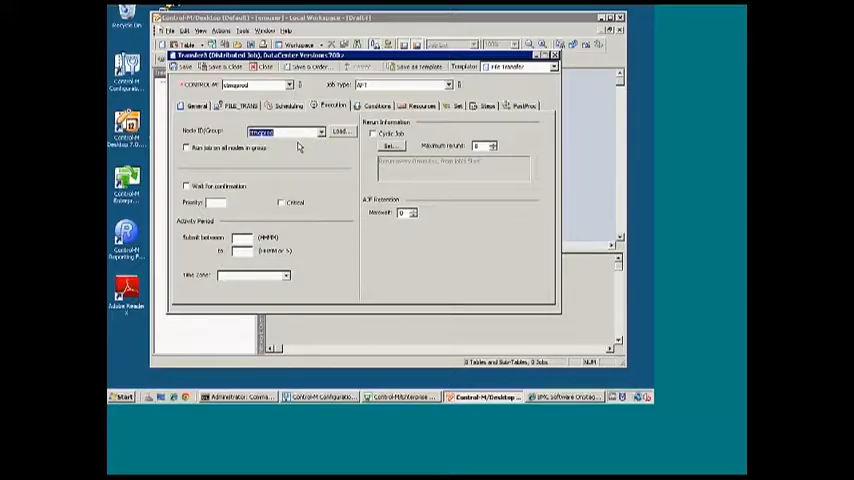
mouse_move(236, 110)
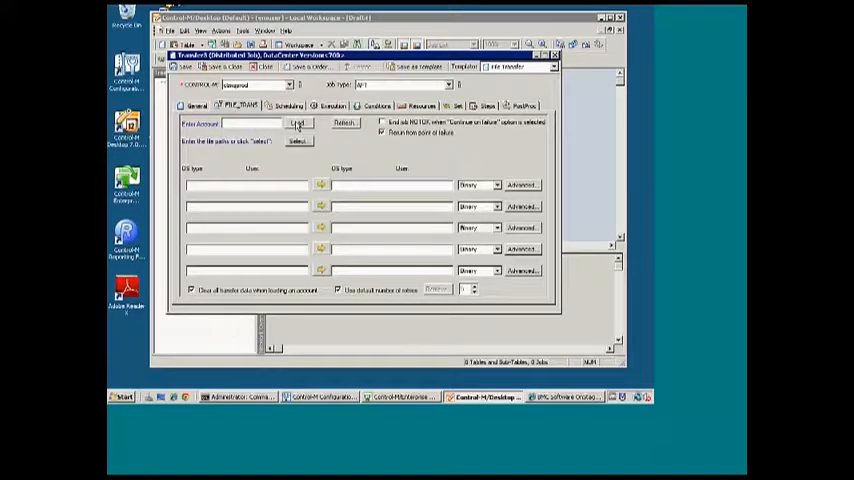
left_click(296, 122)
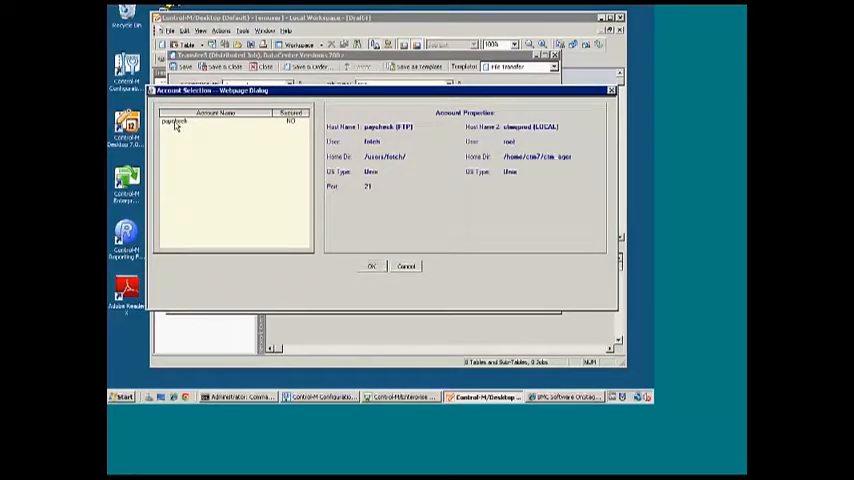
- Choose the new AFT account in Account Selection and apply it to the job
left_click(176, 120)
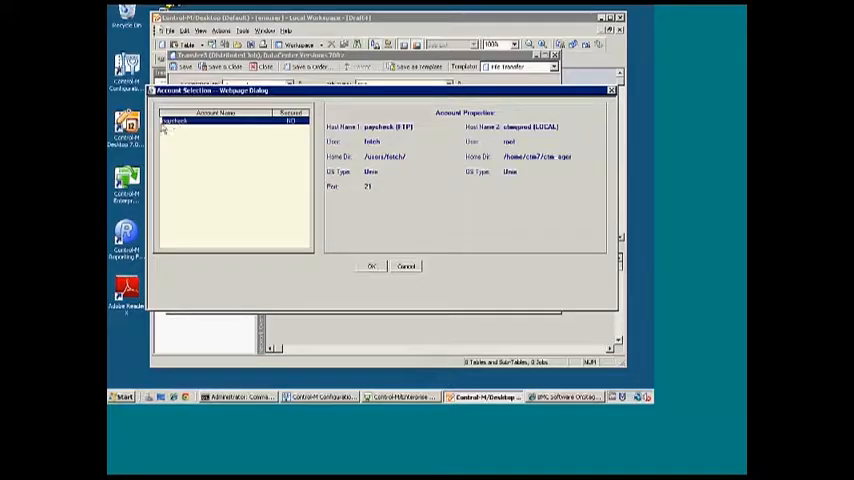
left_click(372, 266)
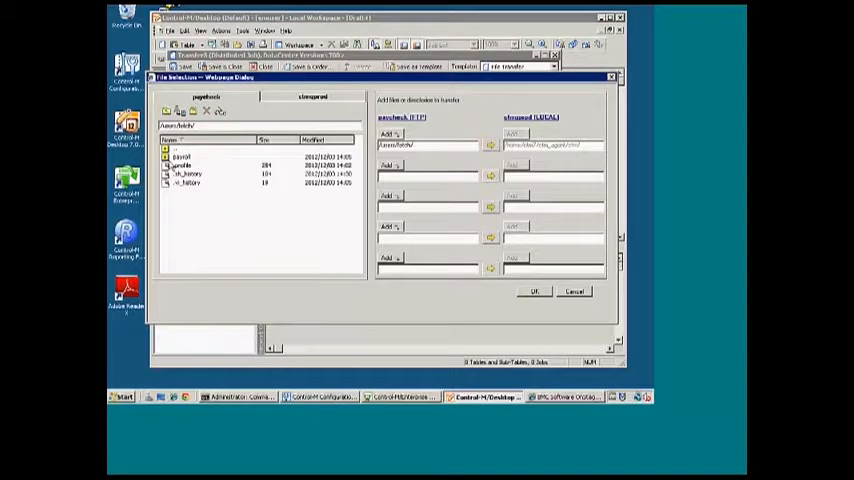
- Select payroll_status from the first host's source folder and a destination folder on the second host
left_click(180, 156)
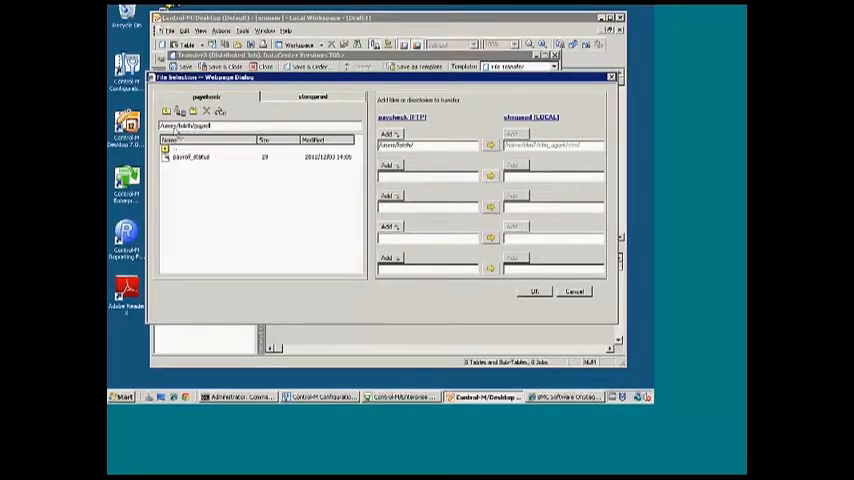
mouse_move(200, 160)
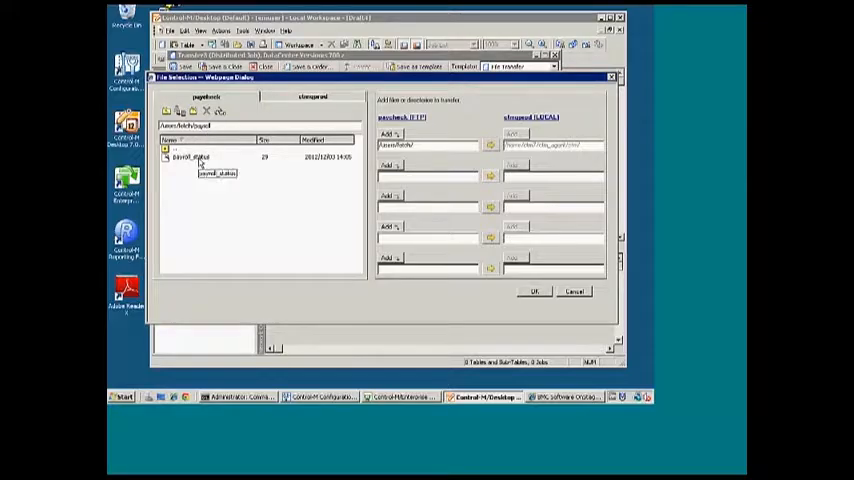
left_click(190, 156)
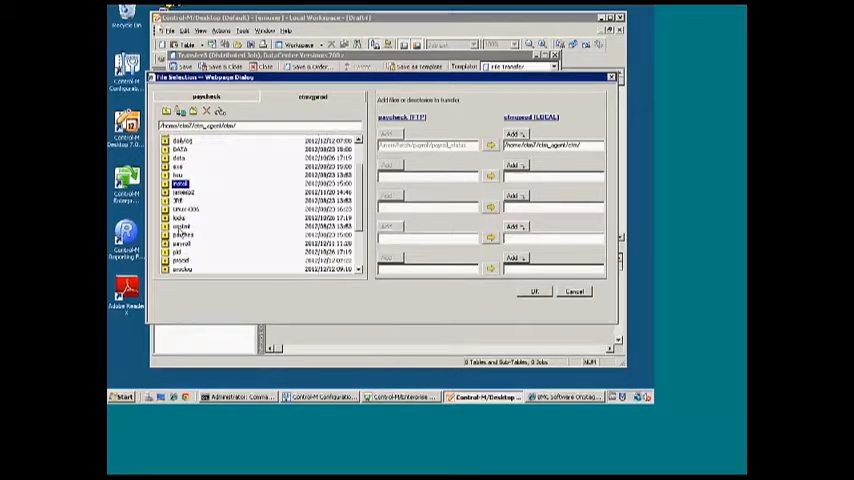
left_click(180, 242)
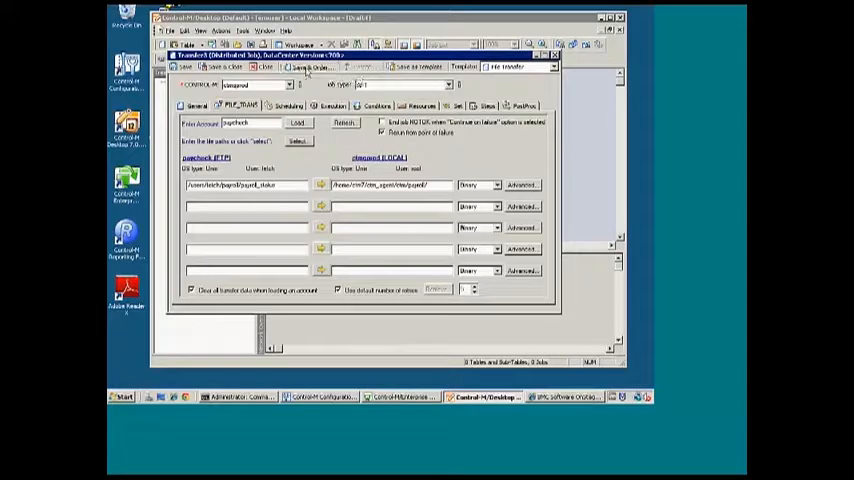
- Order/Force the job's table with default parameters and upload it to Control-M/Server
left_click(316, 68)
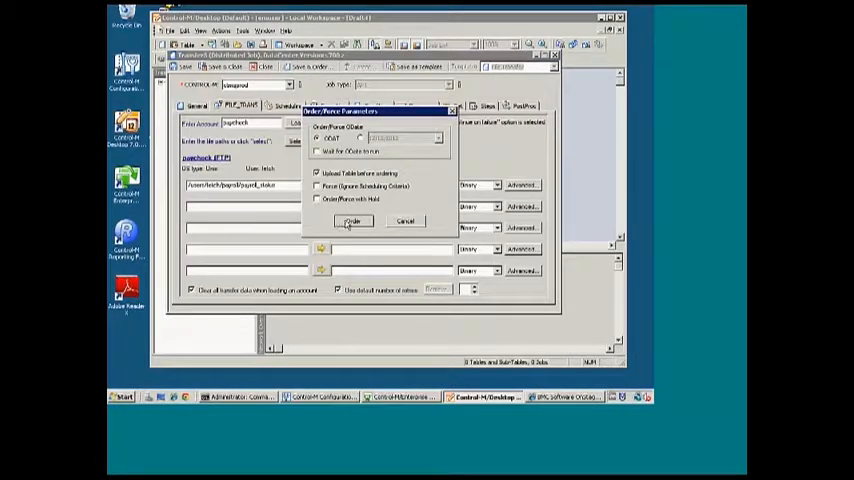
left_click(352, 220)
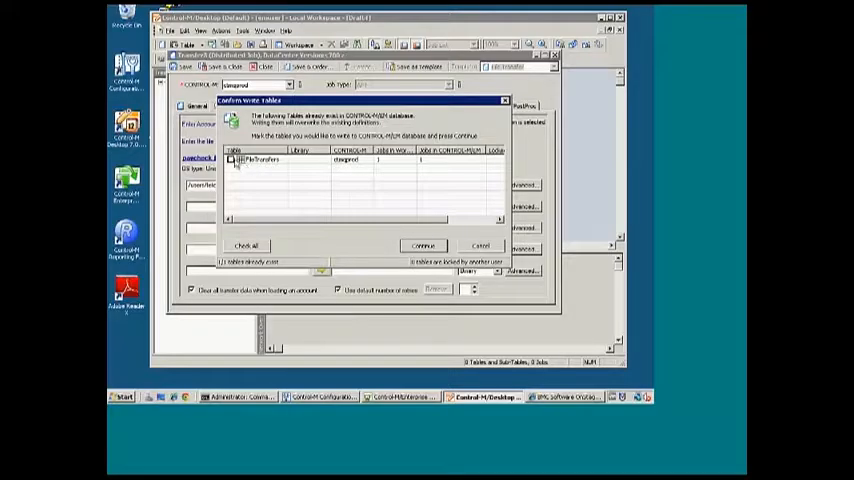
left_click(422, 244)
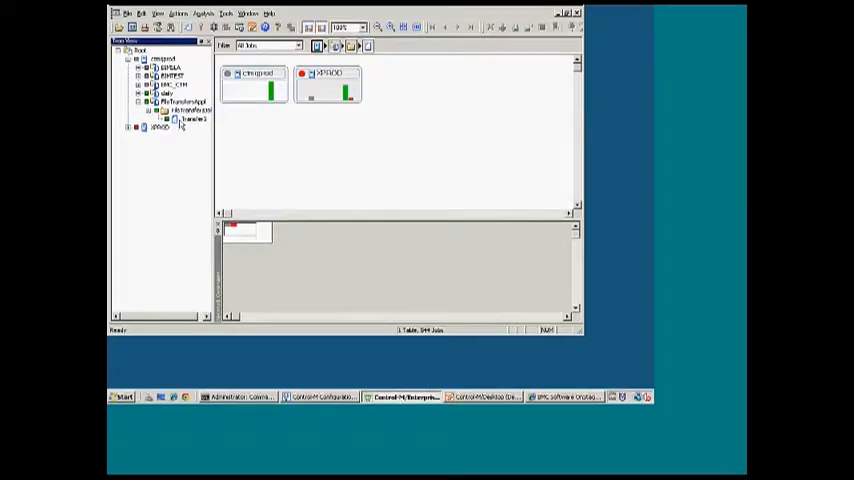
- View the transfer job's Output log confirming payroll_status transferred successfully
left_click(188, 120)
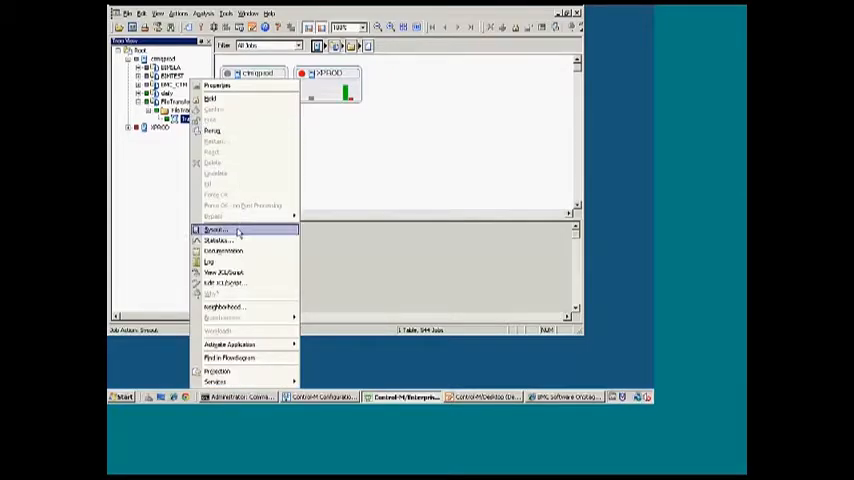
left_click(212, 230)
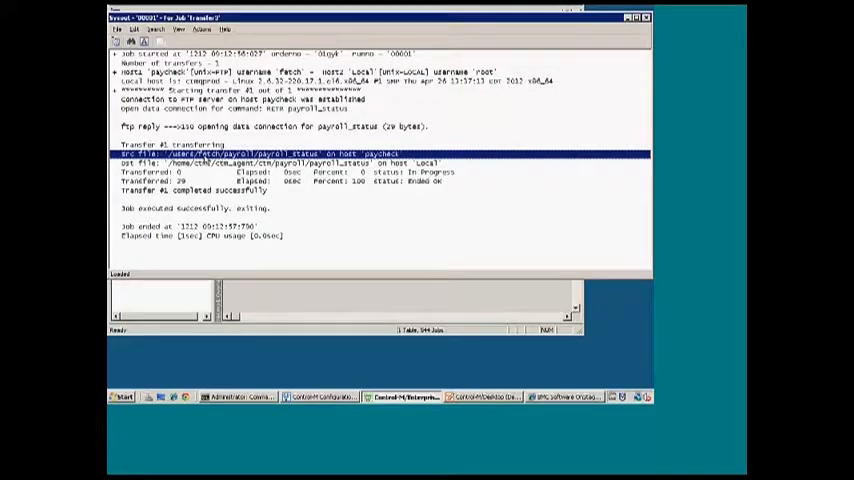
left_click(280, 164)
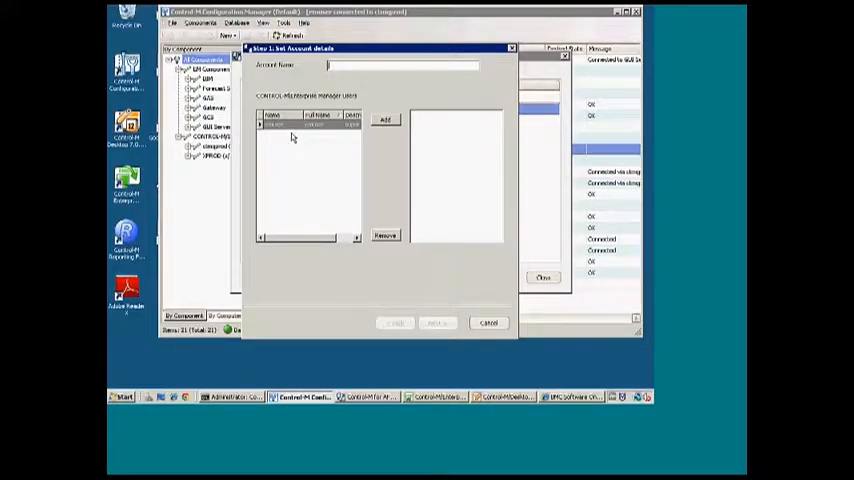
mouse_move(296, 164)
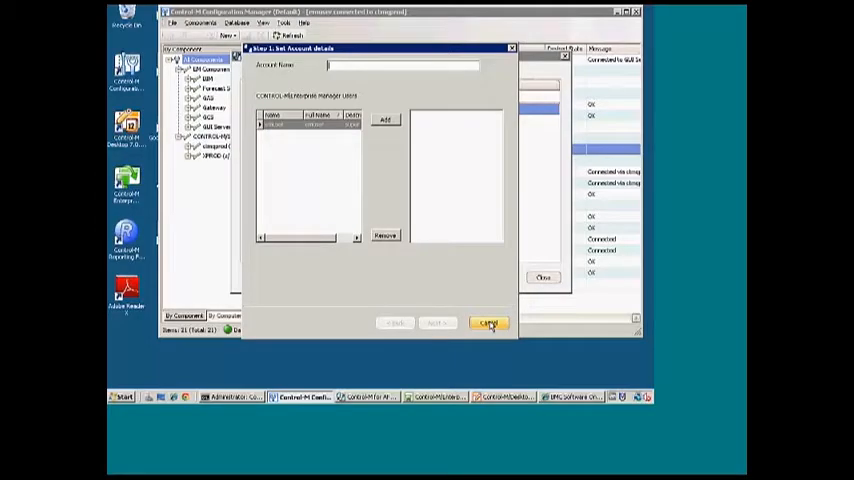
- Cancel the Account Definition Wizard and confirm, returning to the accounts list
left_click(488, 324)
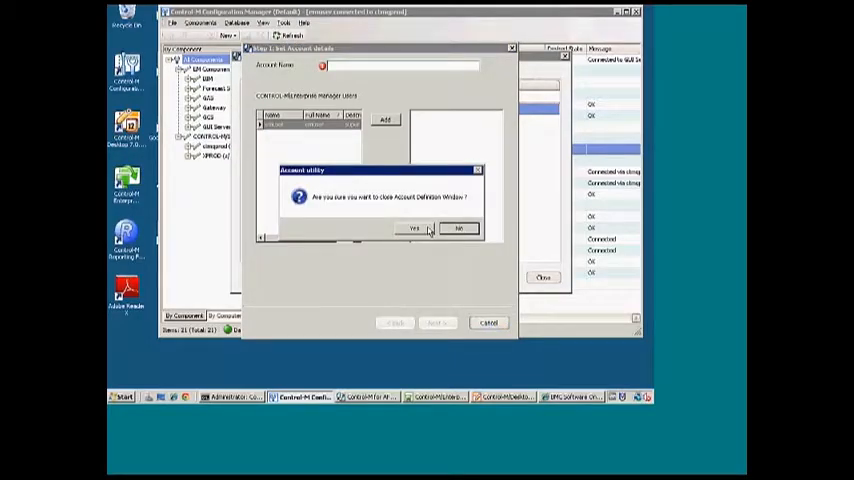
left_click(412, 228)
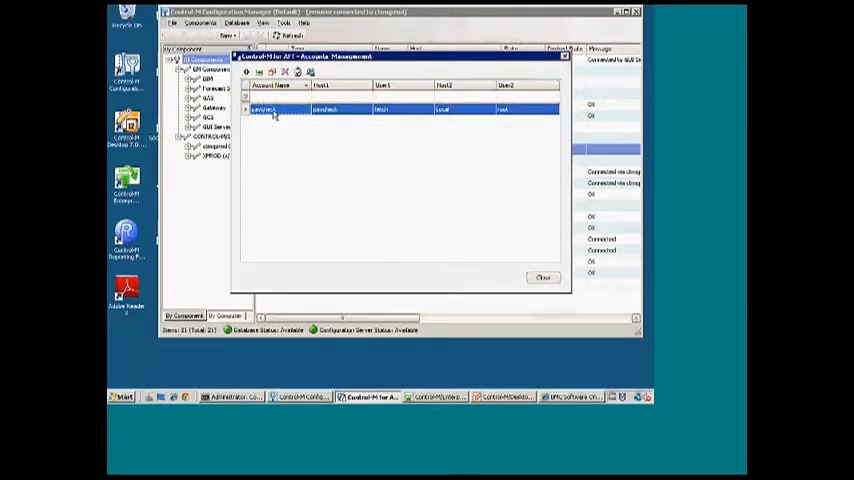
- Add another Enterprise Manager user under the account's Authorization list and save the account
double_click(262, 108)
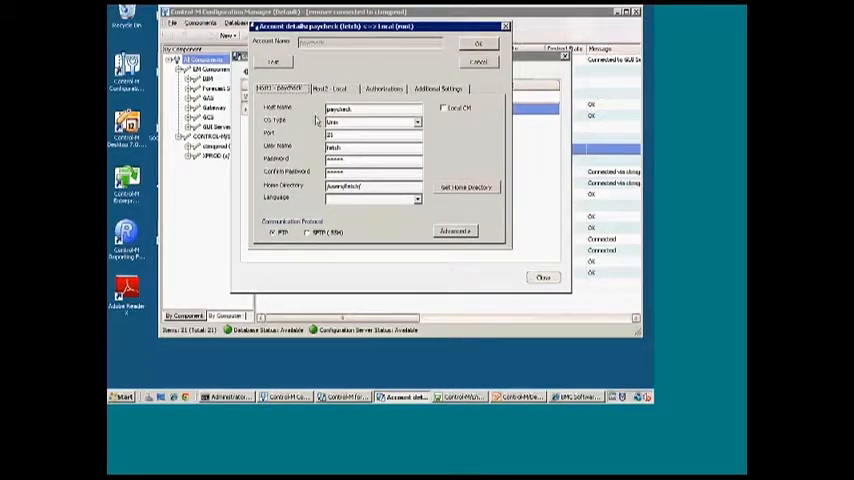
left_click(384, 88)
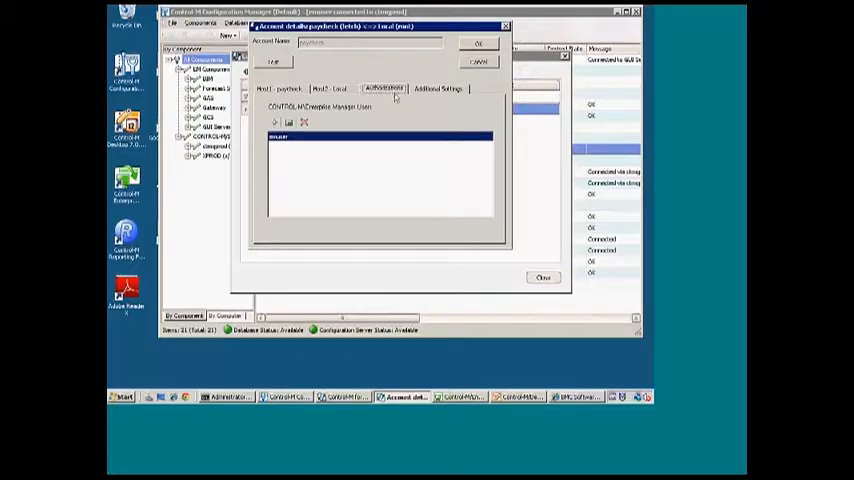
left_click(274, 122)
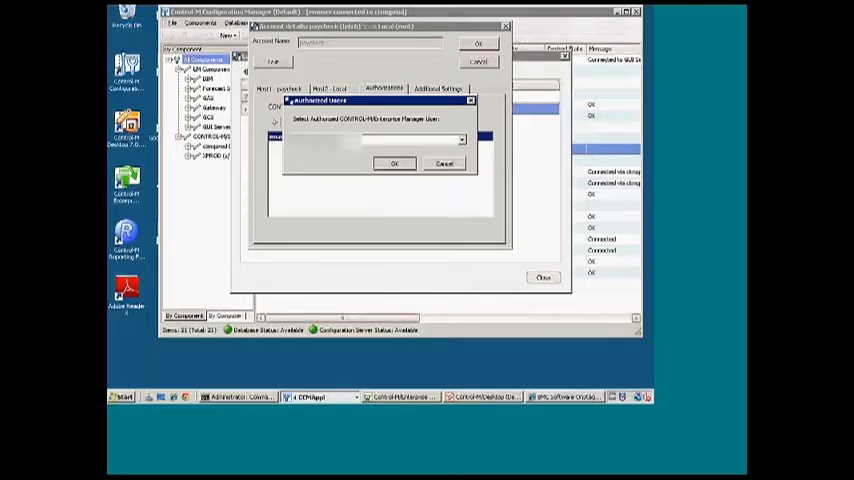
left_click(392, 164)
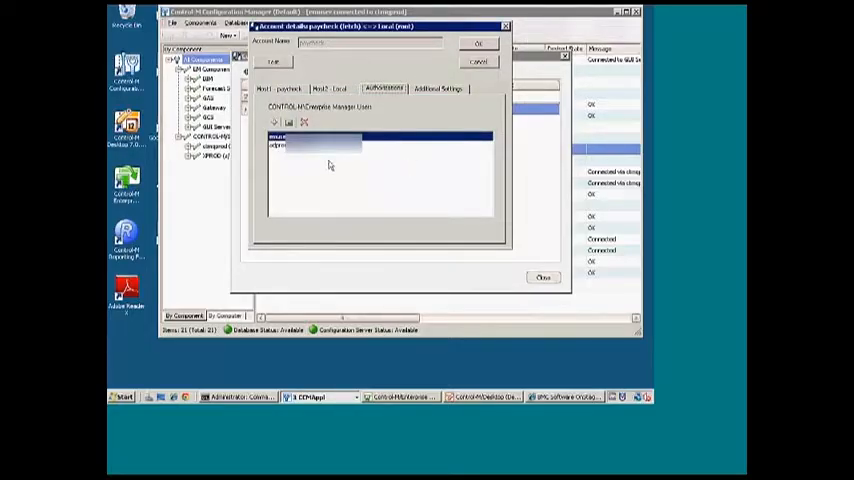
left_click(478, 62)
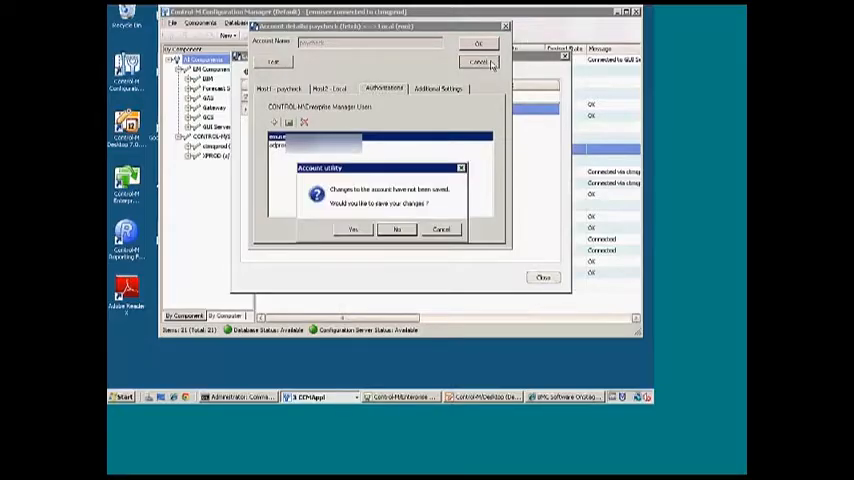
left_click(396, 228)
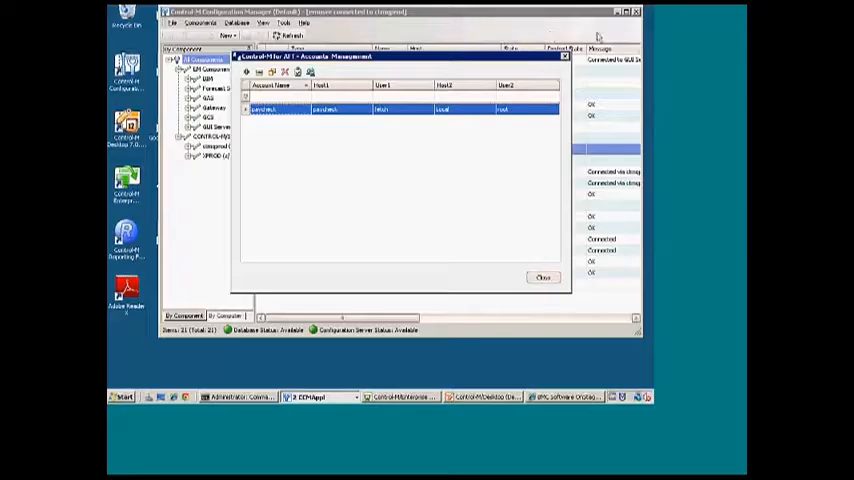
left_click(544, 276)
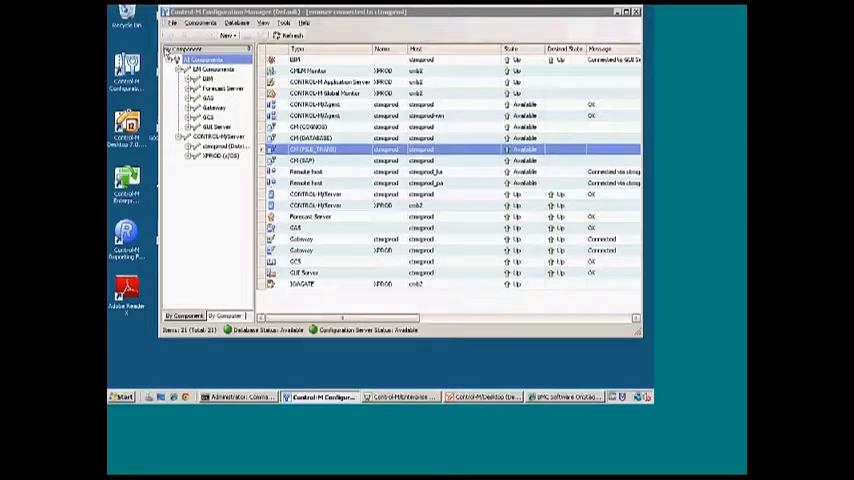
- Confirm the account's Advanced Settings and close the Accounts Management window
left_click(300, 48)
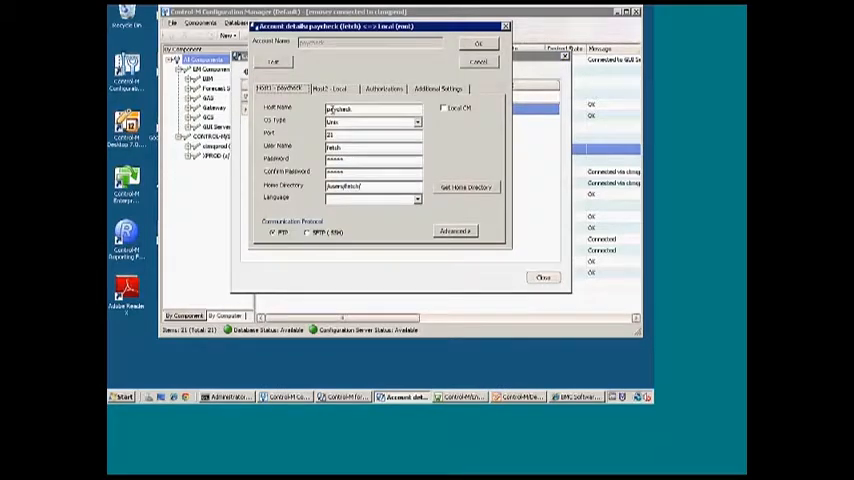
left_click(436, 88)
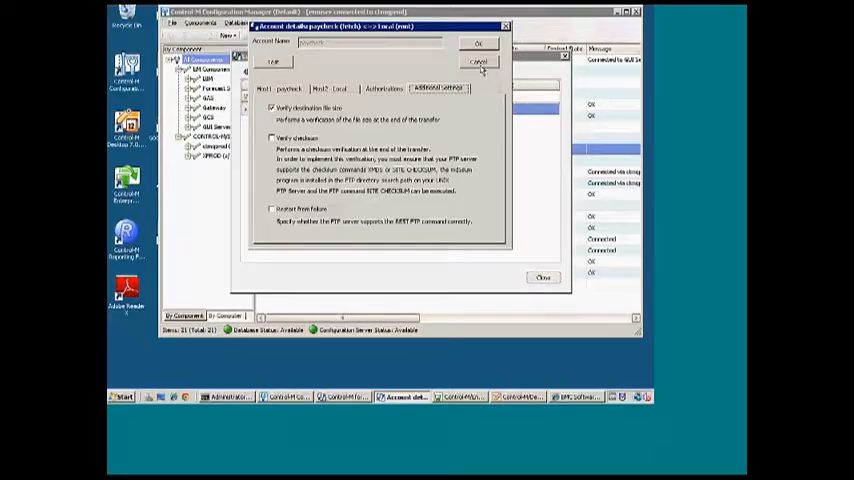
left_click(384, 88)
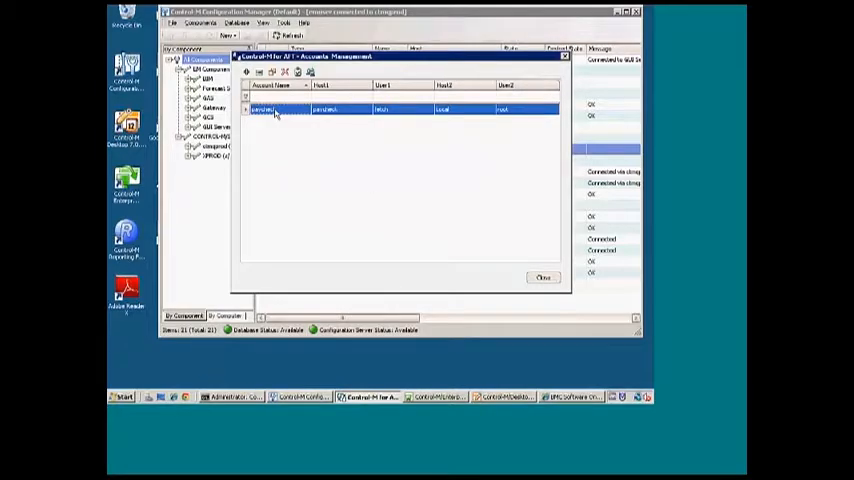
mouse_move(344, 78)
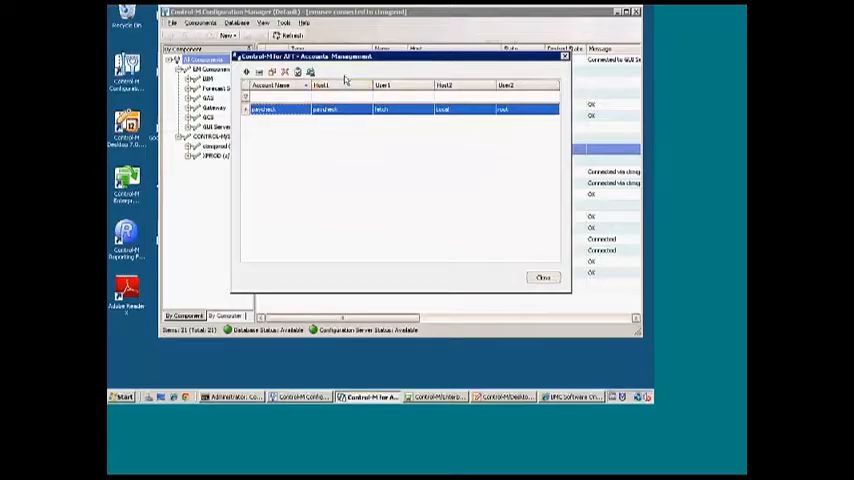
left_click(544, 276)
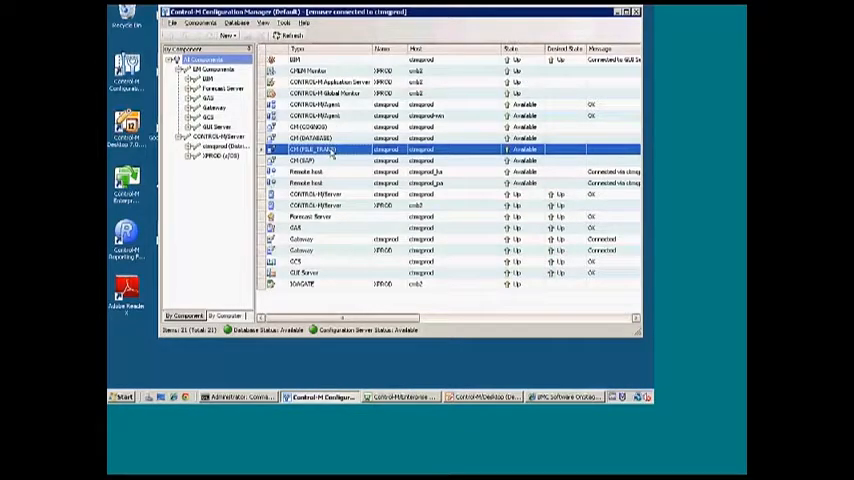
right_click(330, 148)
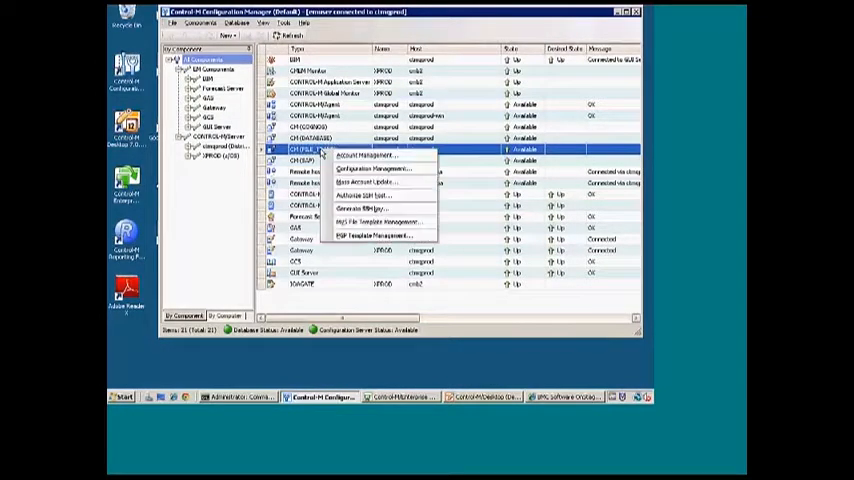
mouse_move(376, 168)
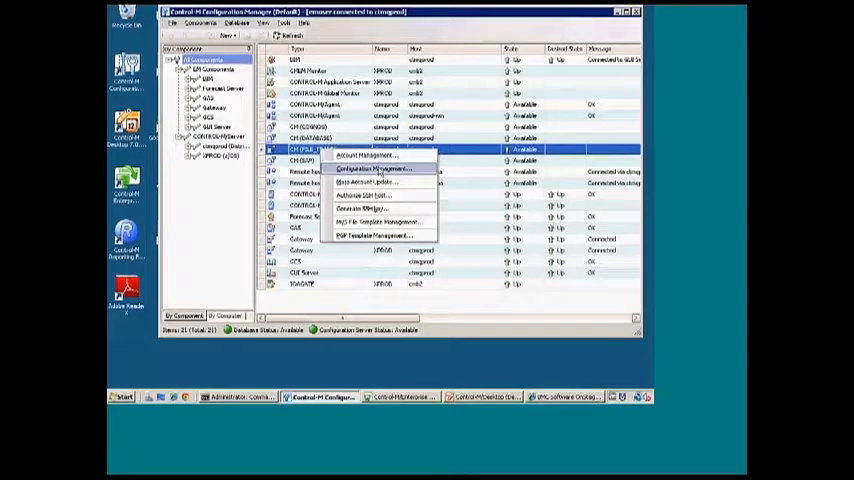
mouse_move(380, 236)
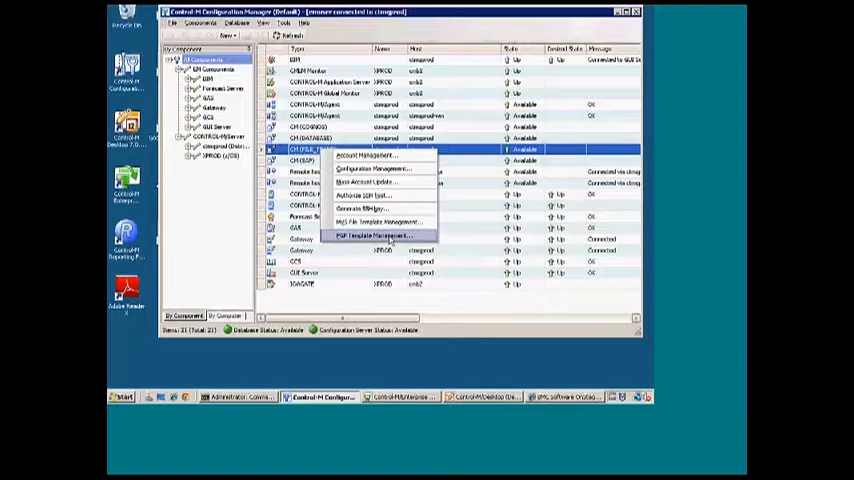
left_click(382, 236)
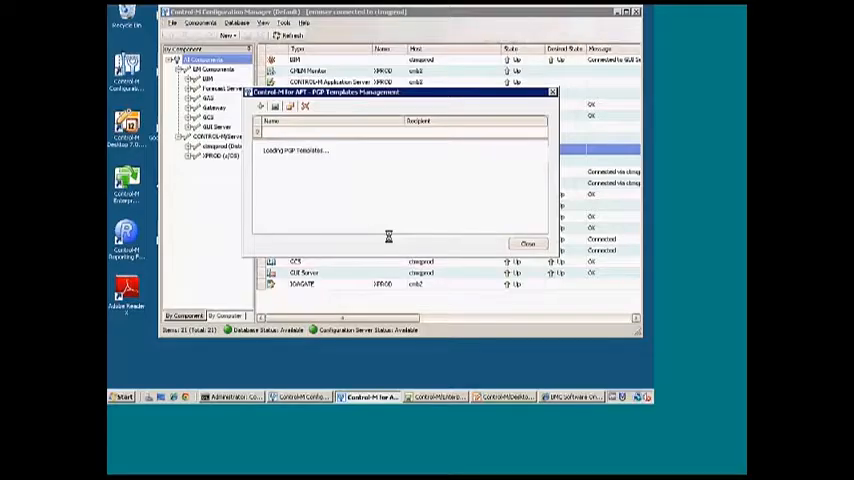
mouse_move(382, 172)
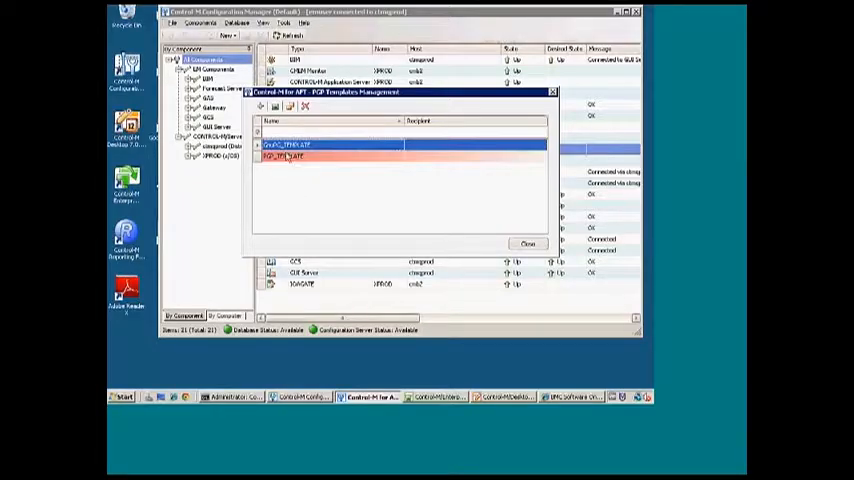
left_click(290, 156)
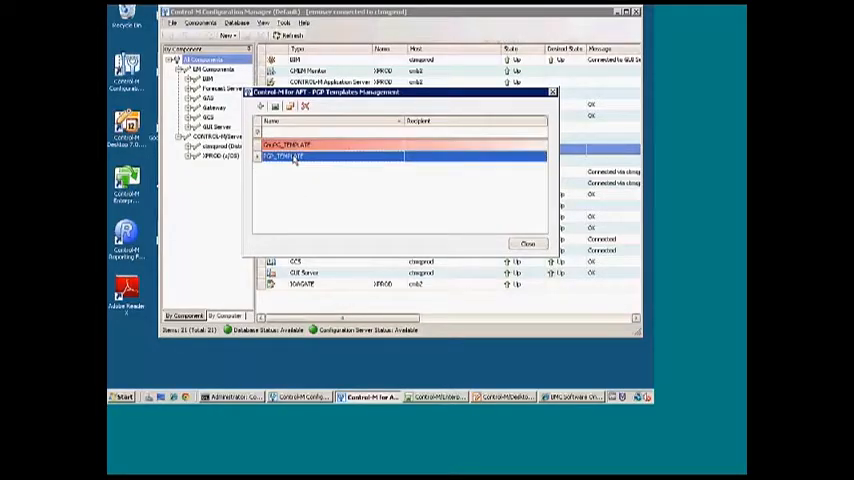
double_click(284, 156)
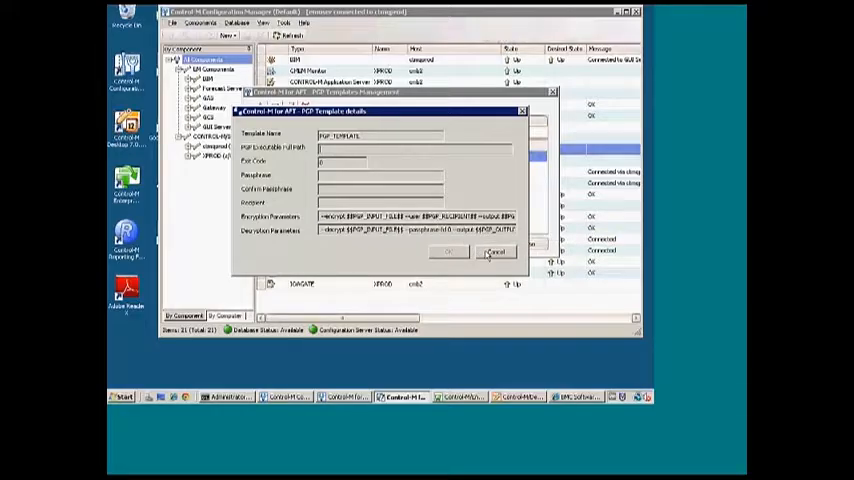
left_click(496, 252)
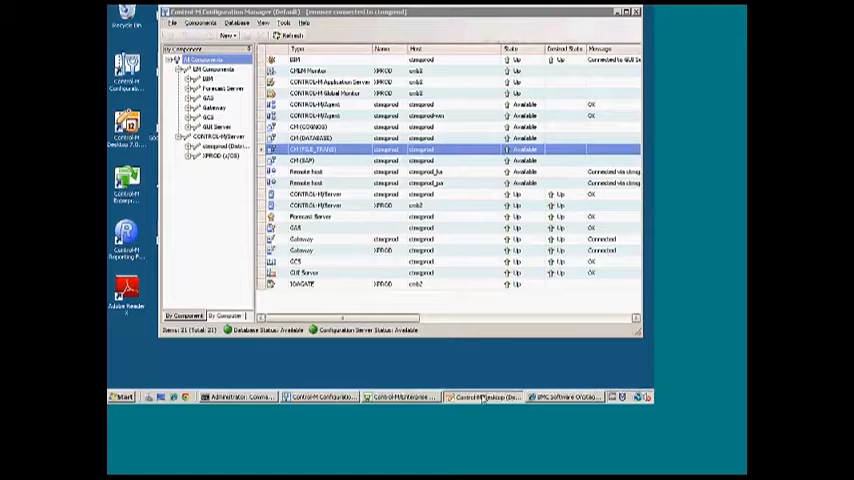
- Locate the file transfer job in the draft workspace tree and show its job editing form
left_click(488, 396)
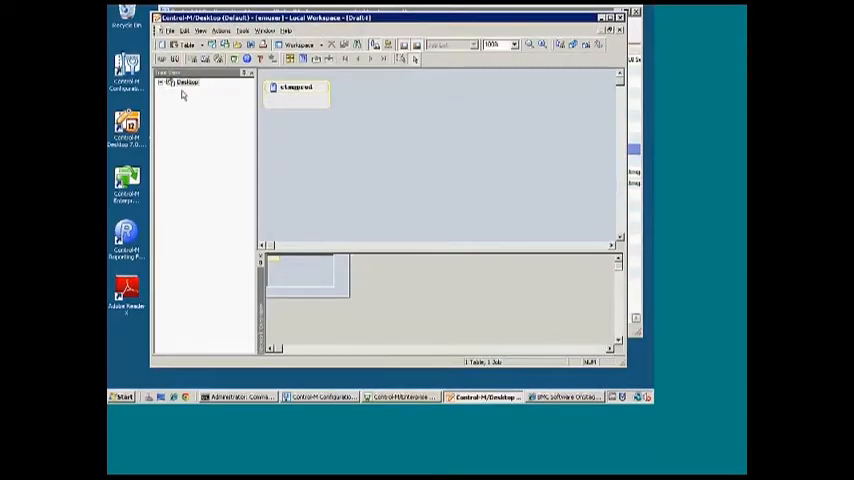
left_click(168, 82)
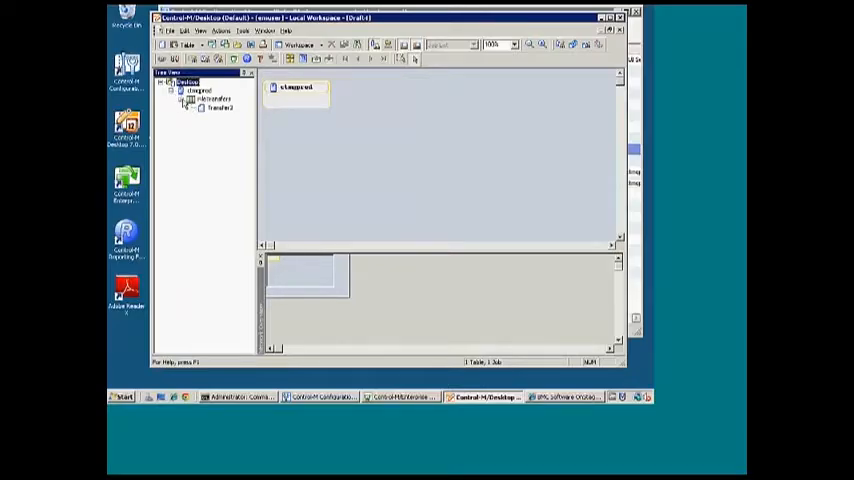
left_click(220, 108)
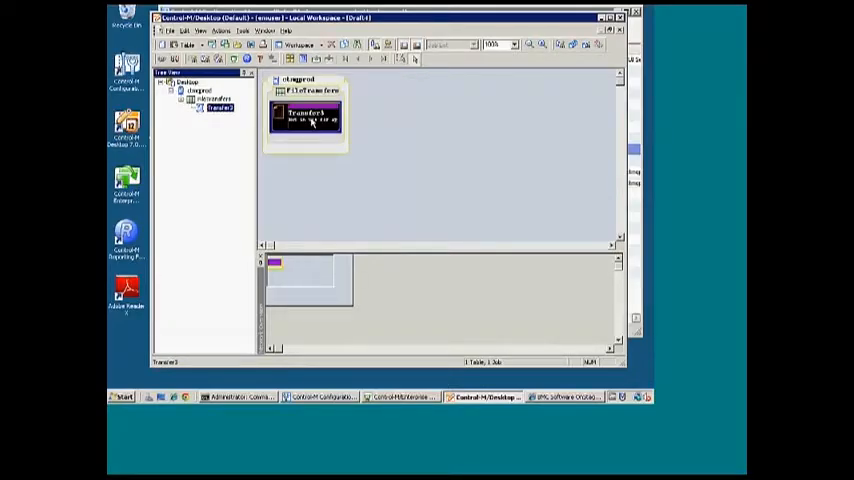
double_click(304, 116)
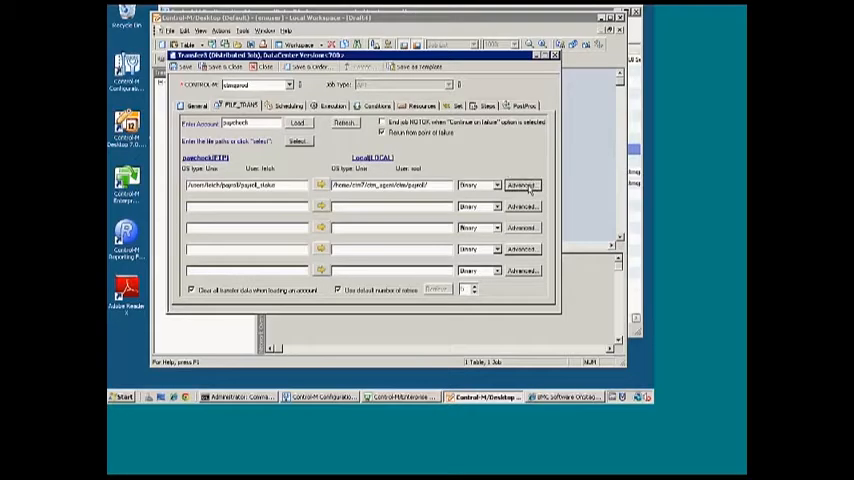
- Enable the PGP template option under the first transfer's Advanced > Commands settings
left_click(520, 184)
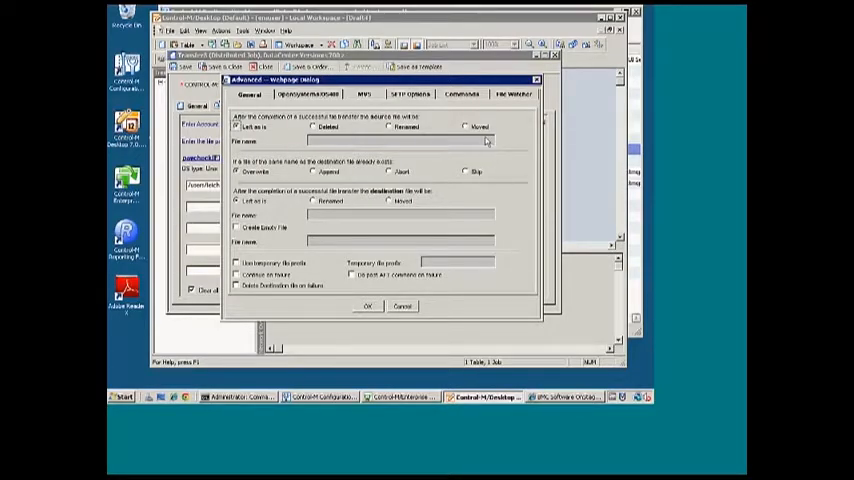
mouse_move(498, 108)
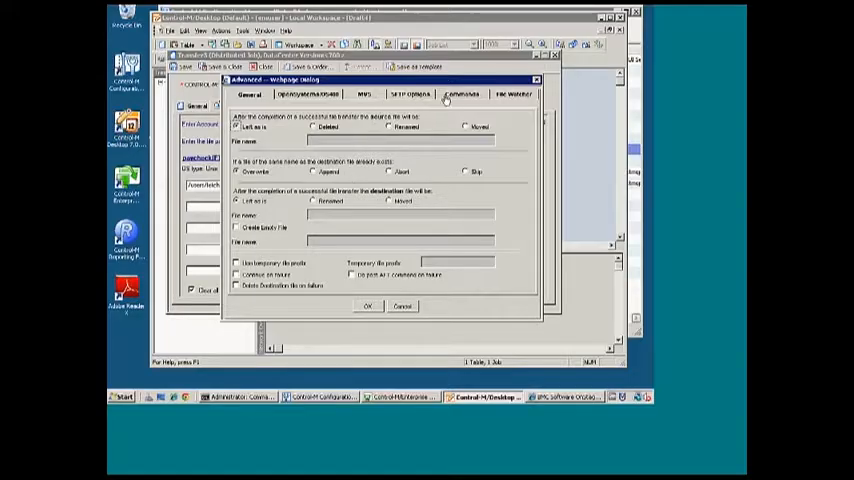
left_click(462, 94)
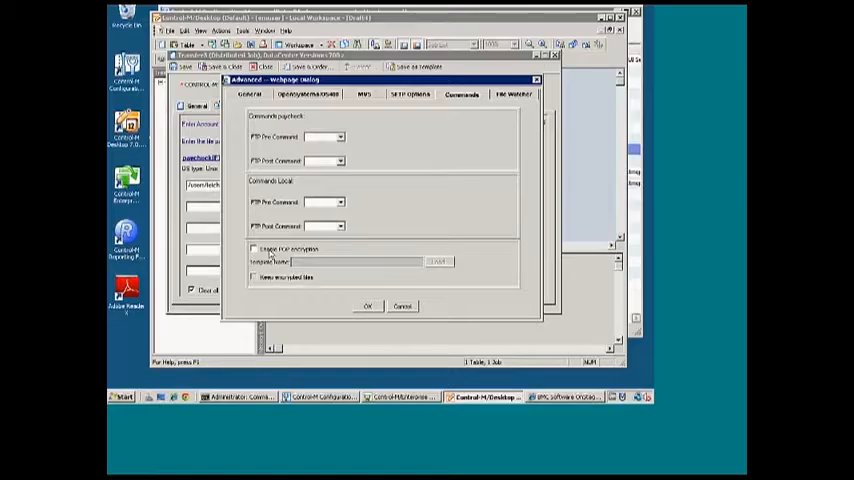
left_click(252, 248)
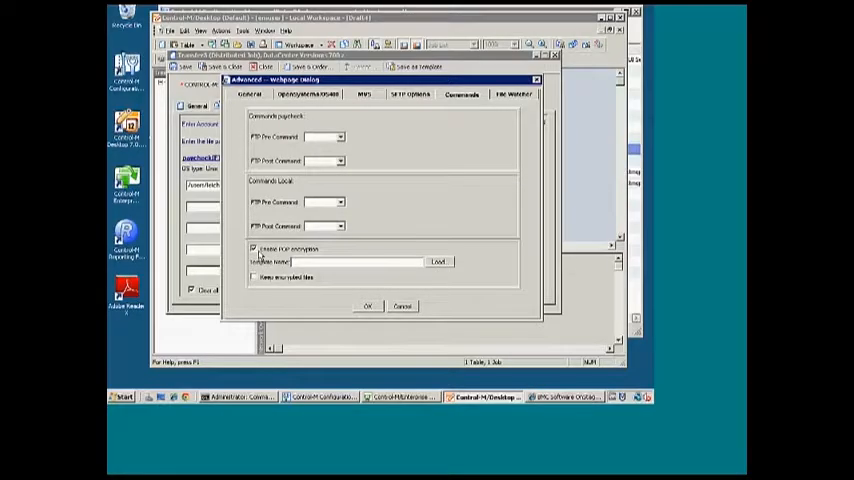
left_click(252, 250)
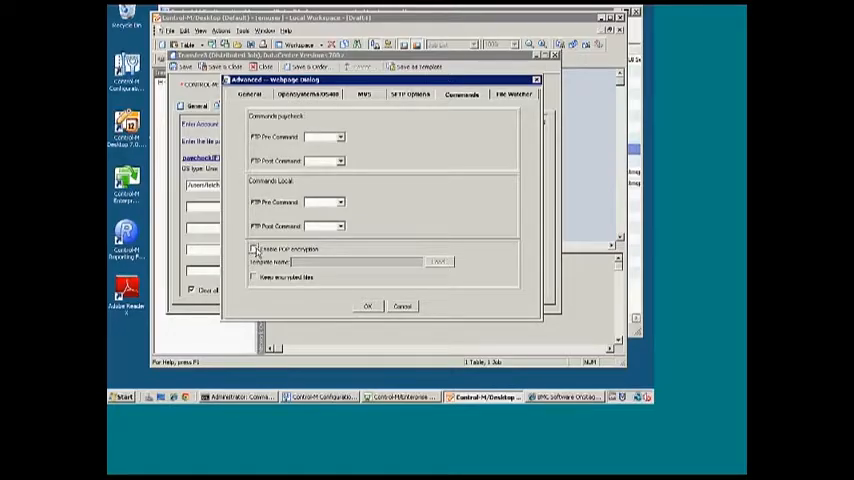